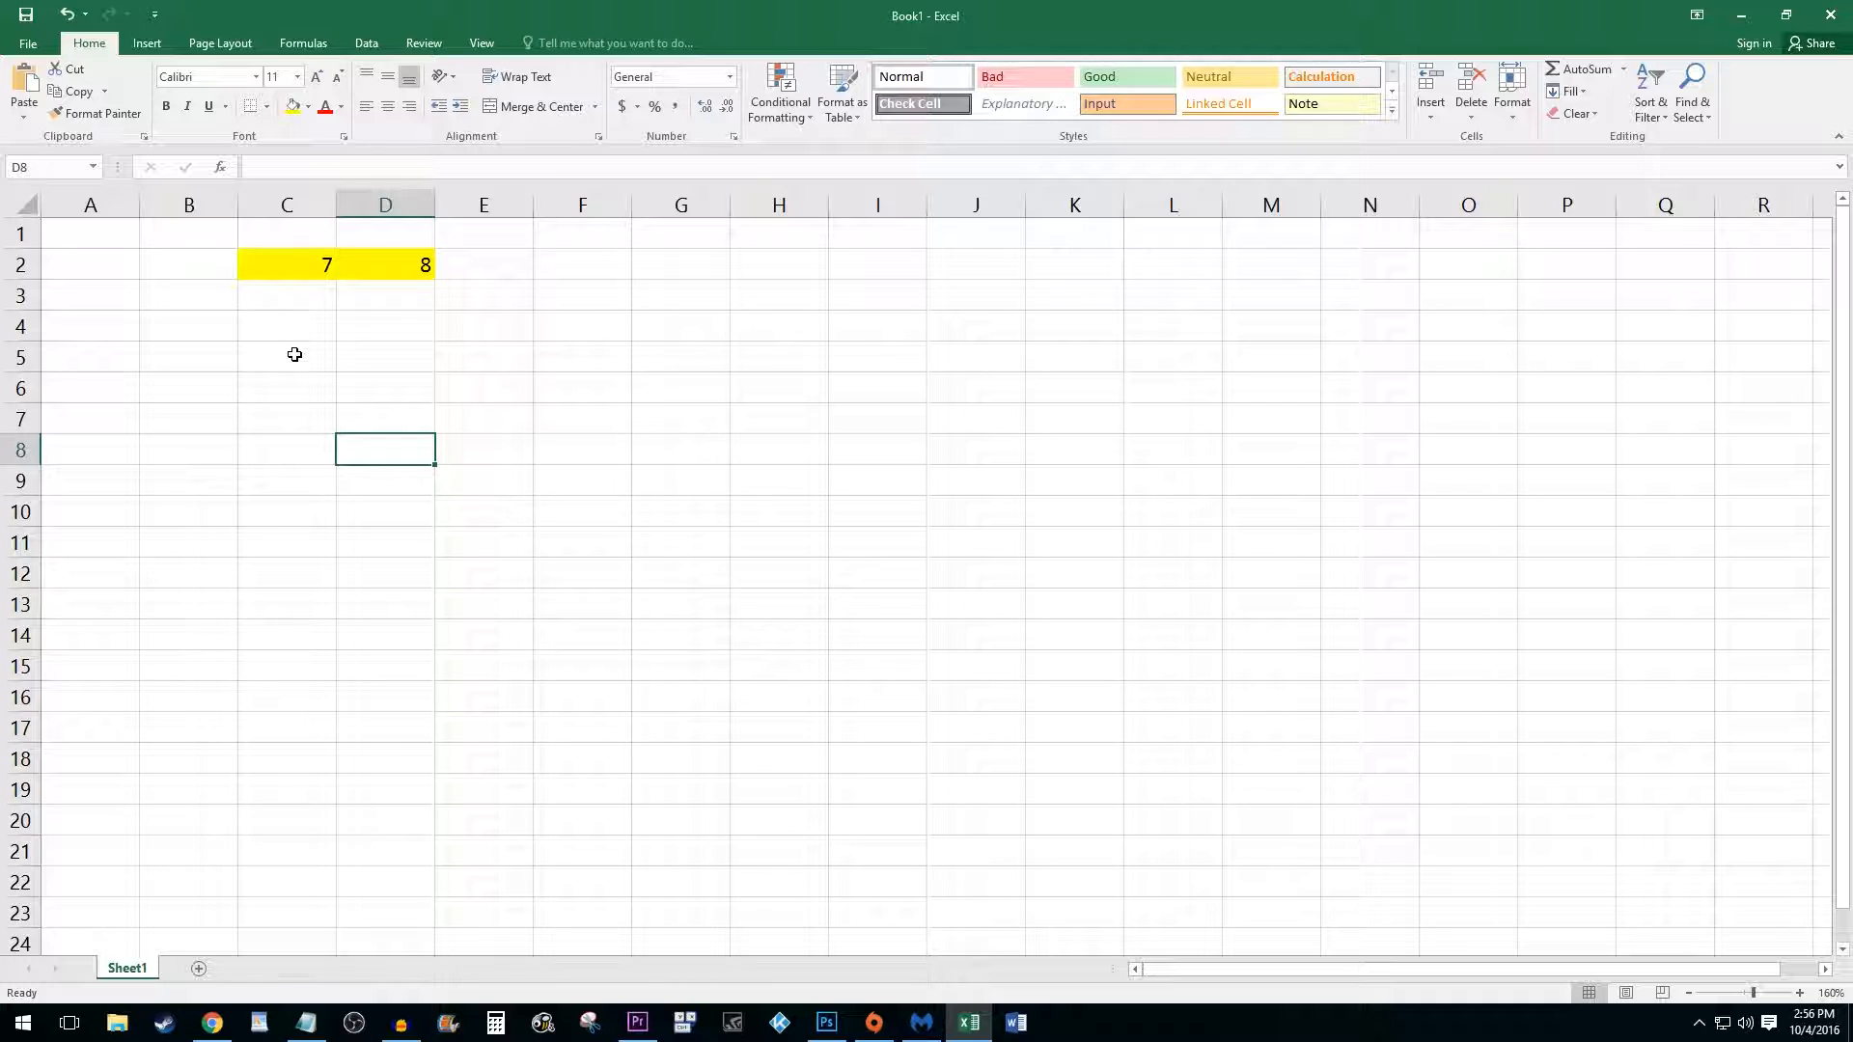
Step: Enter the formula =3+9 in cell C5
click(285, 355)
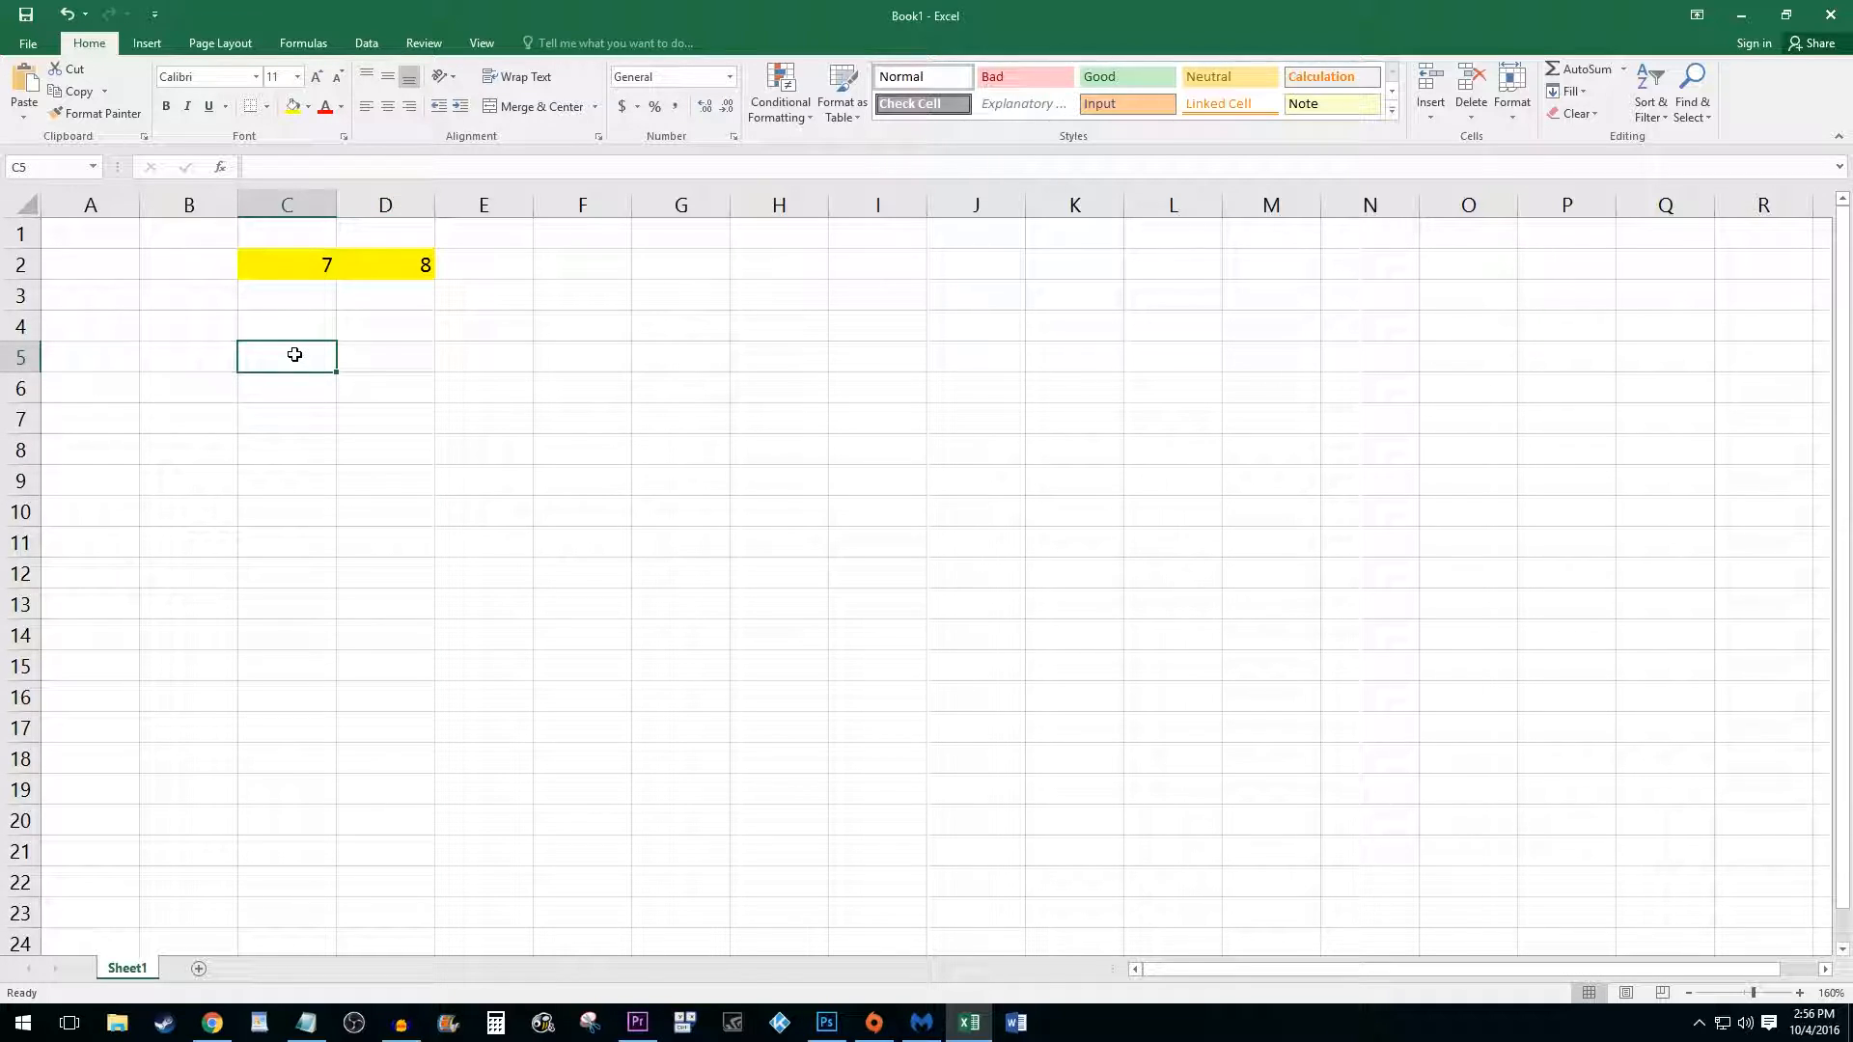
text(=)
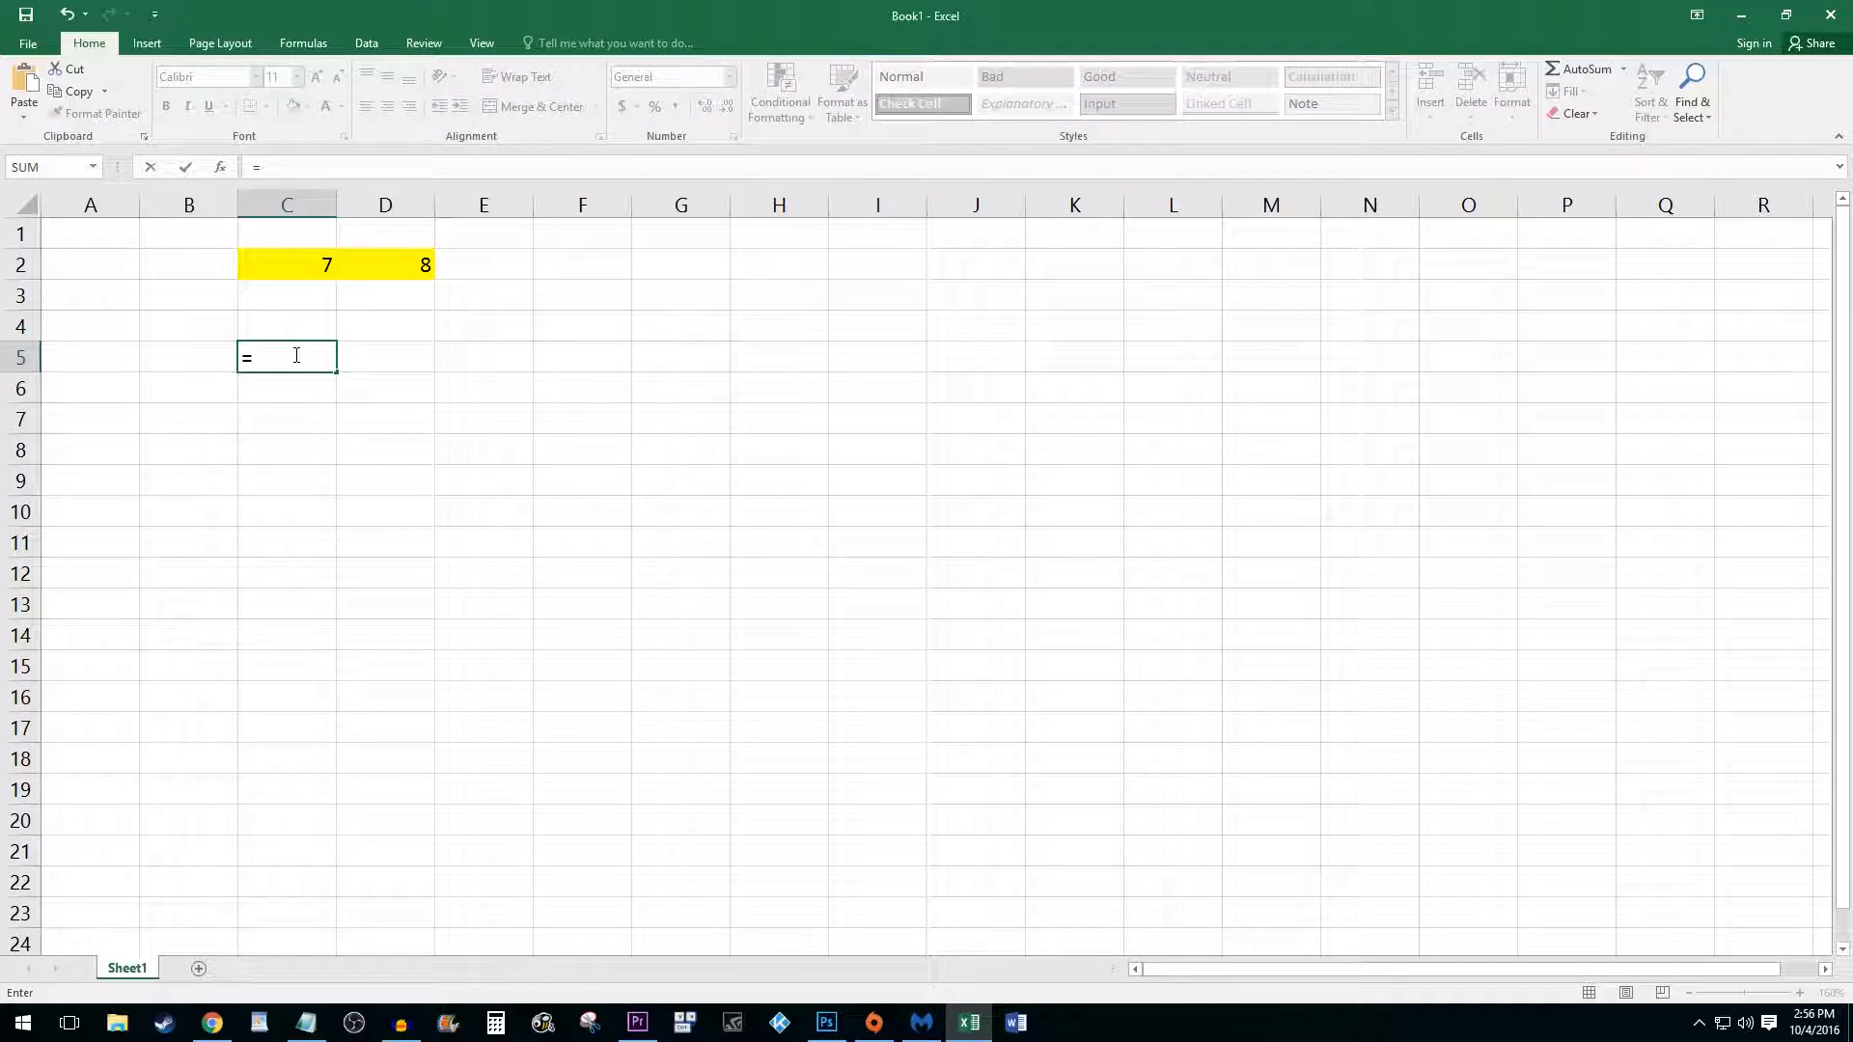
text(3+)
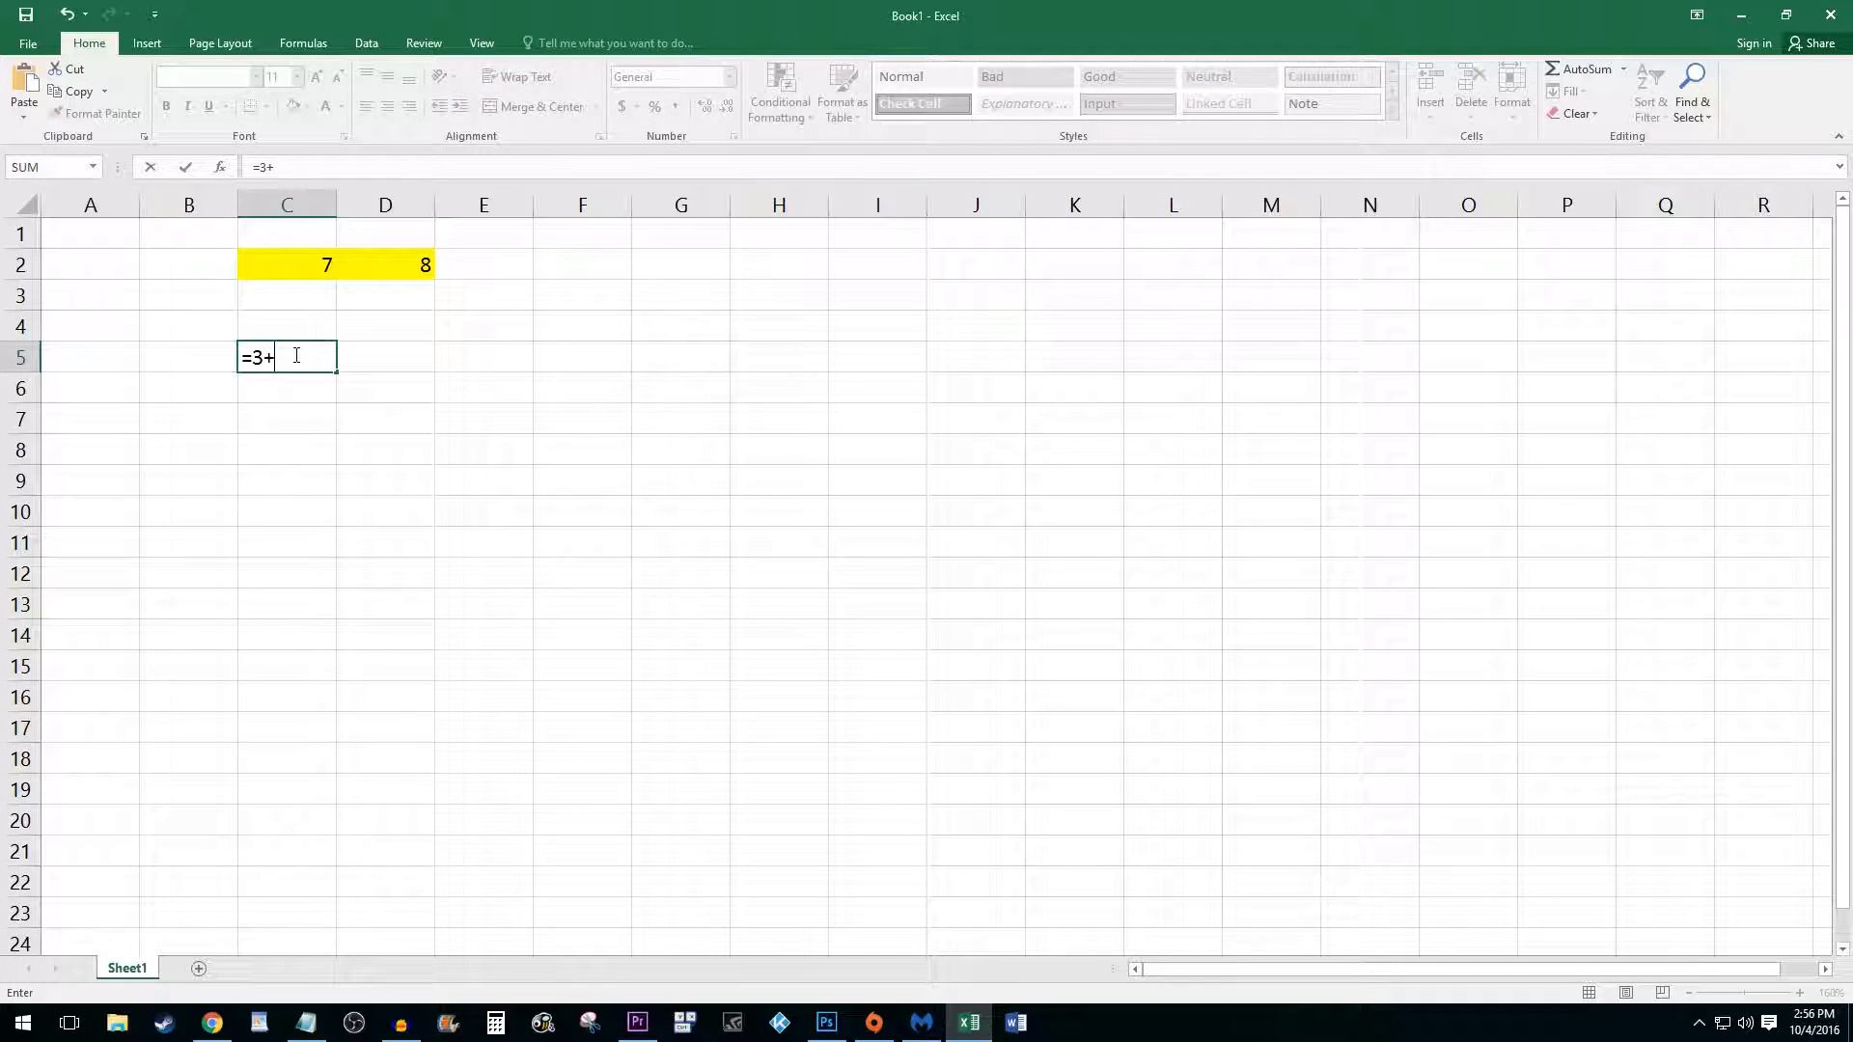
text(9)
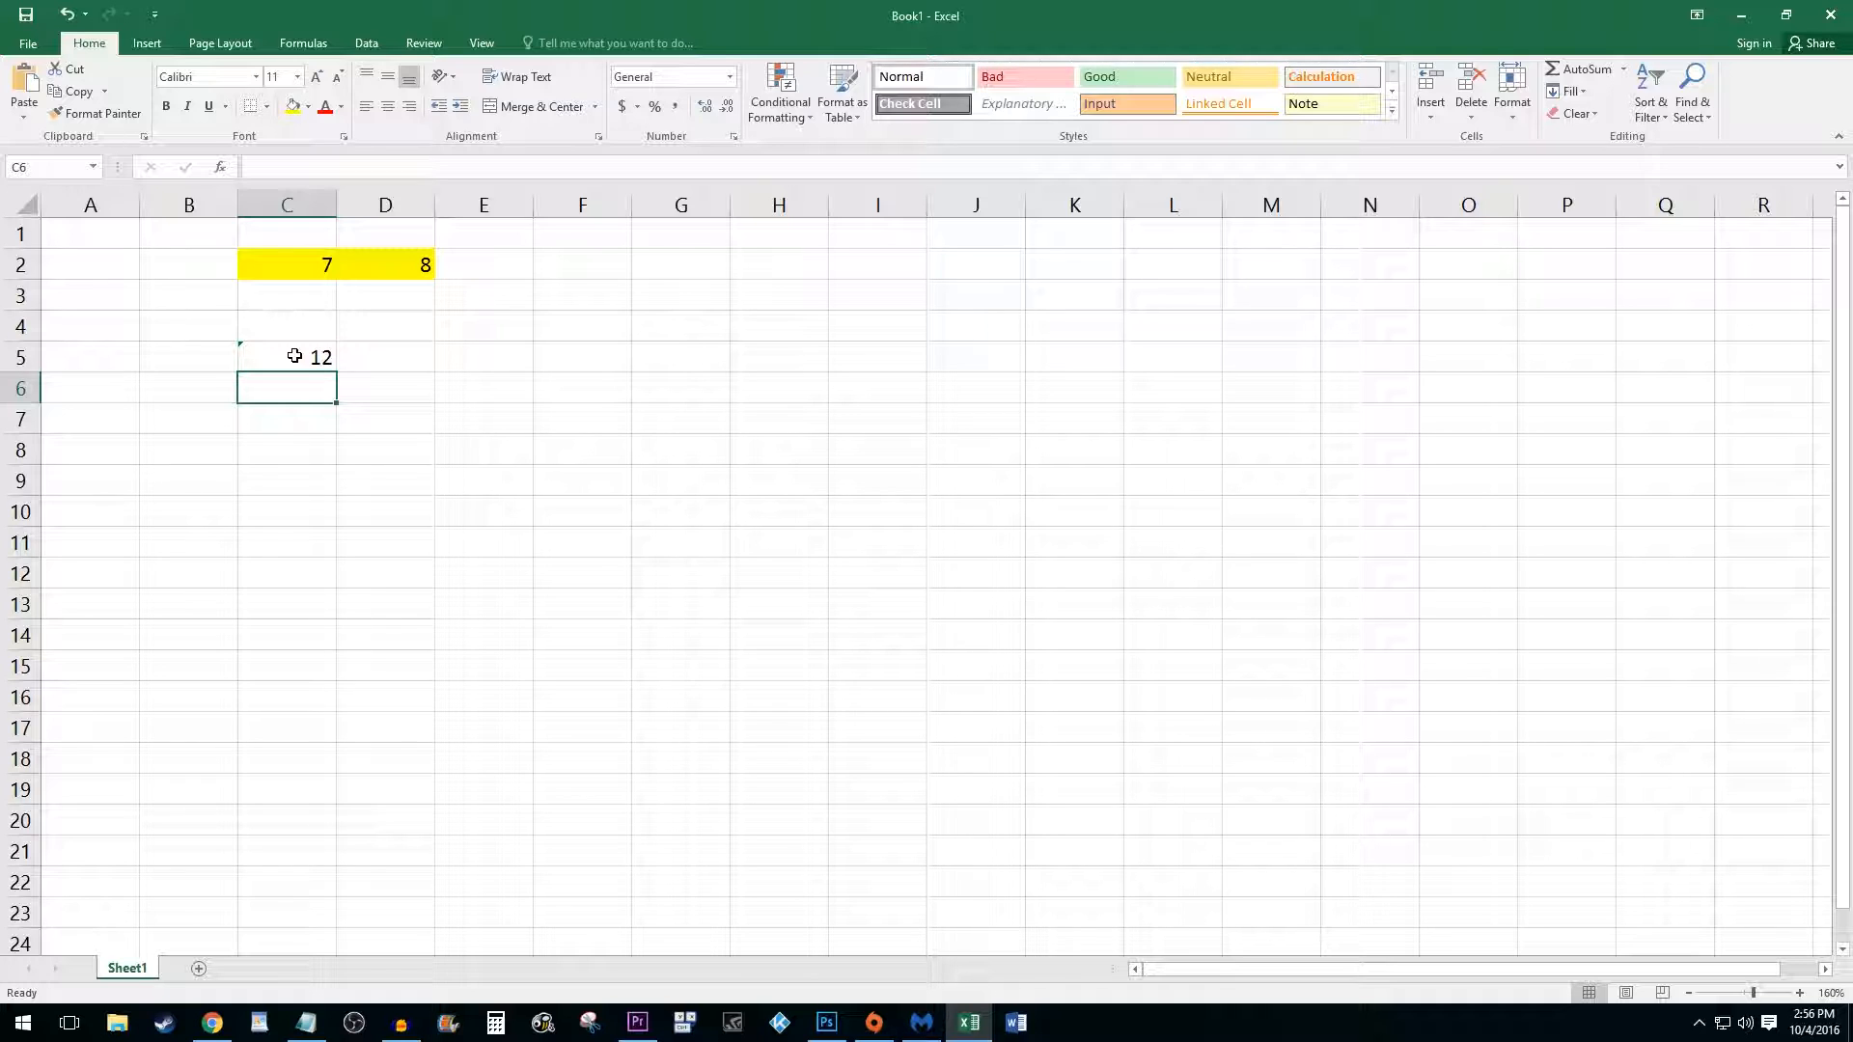
Step: Enter =C2+D2 in cell C6 using clicked cell references
text(=)
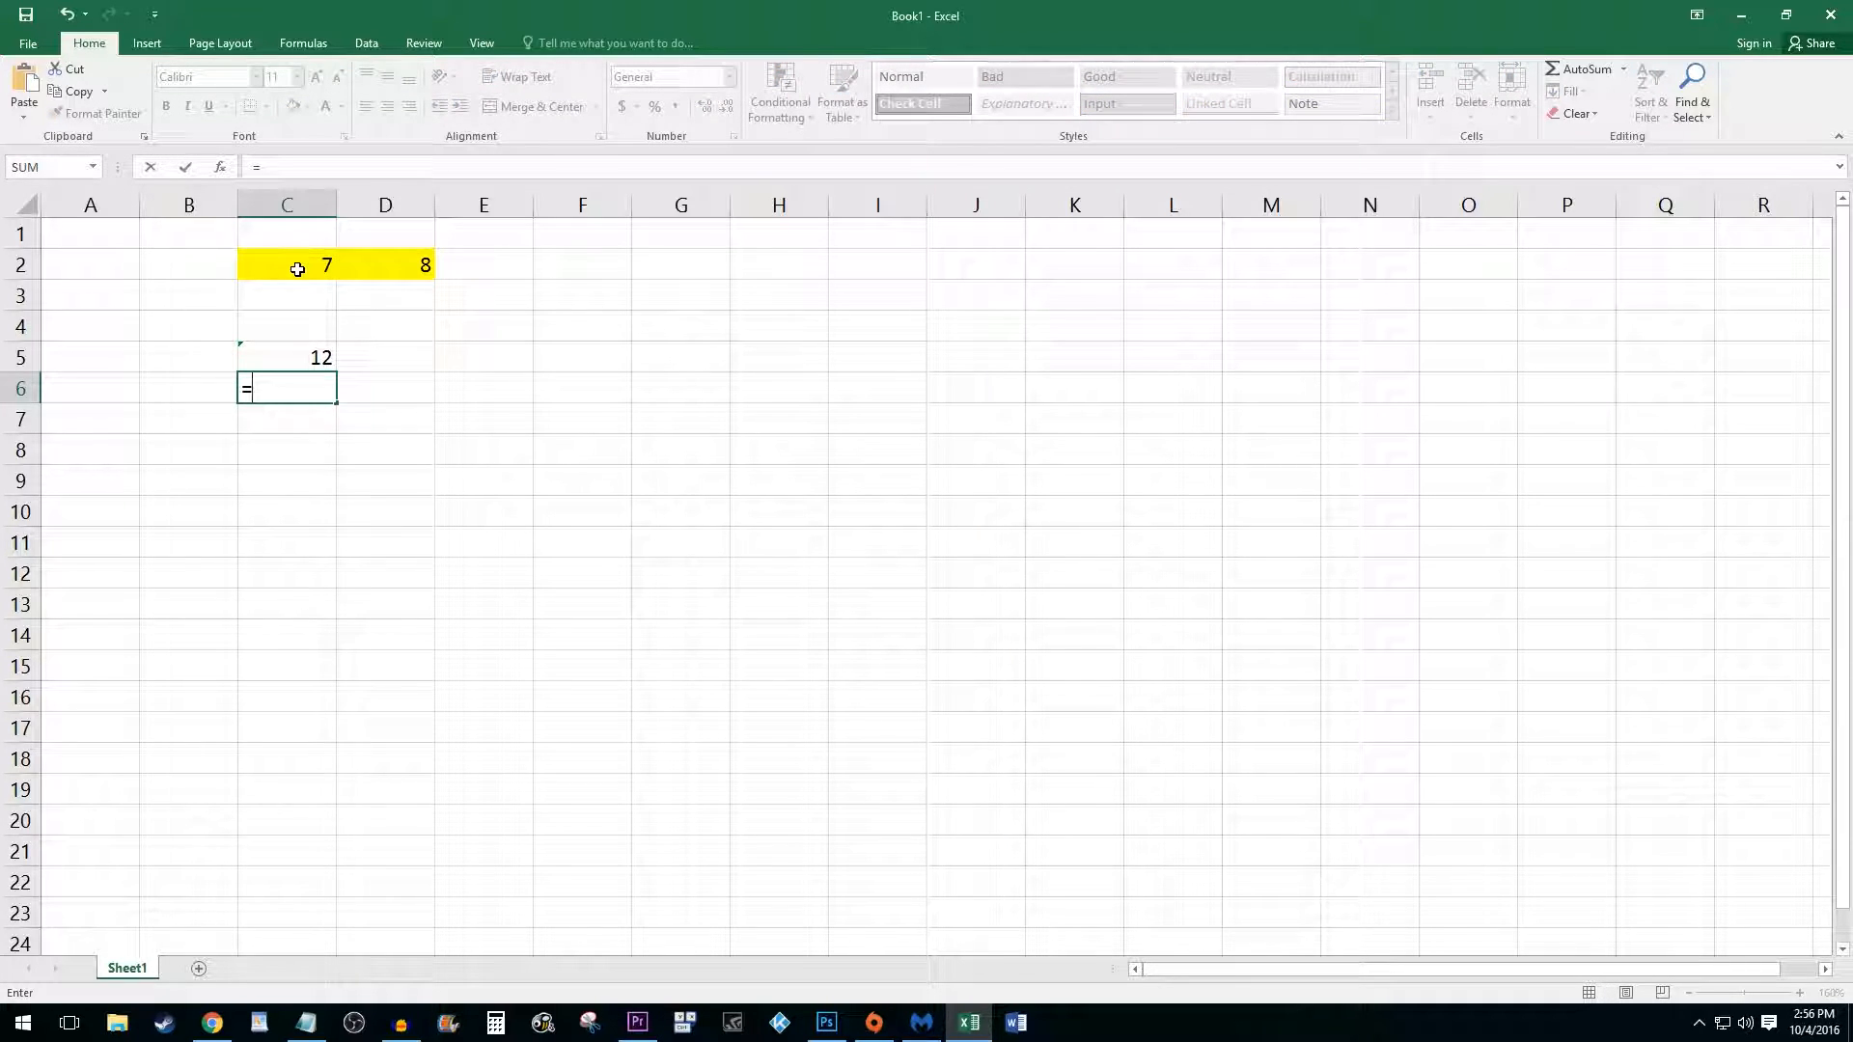
click(285, 265)
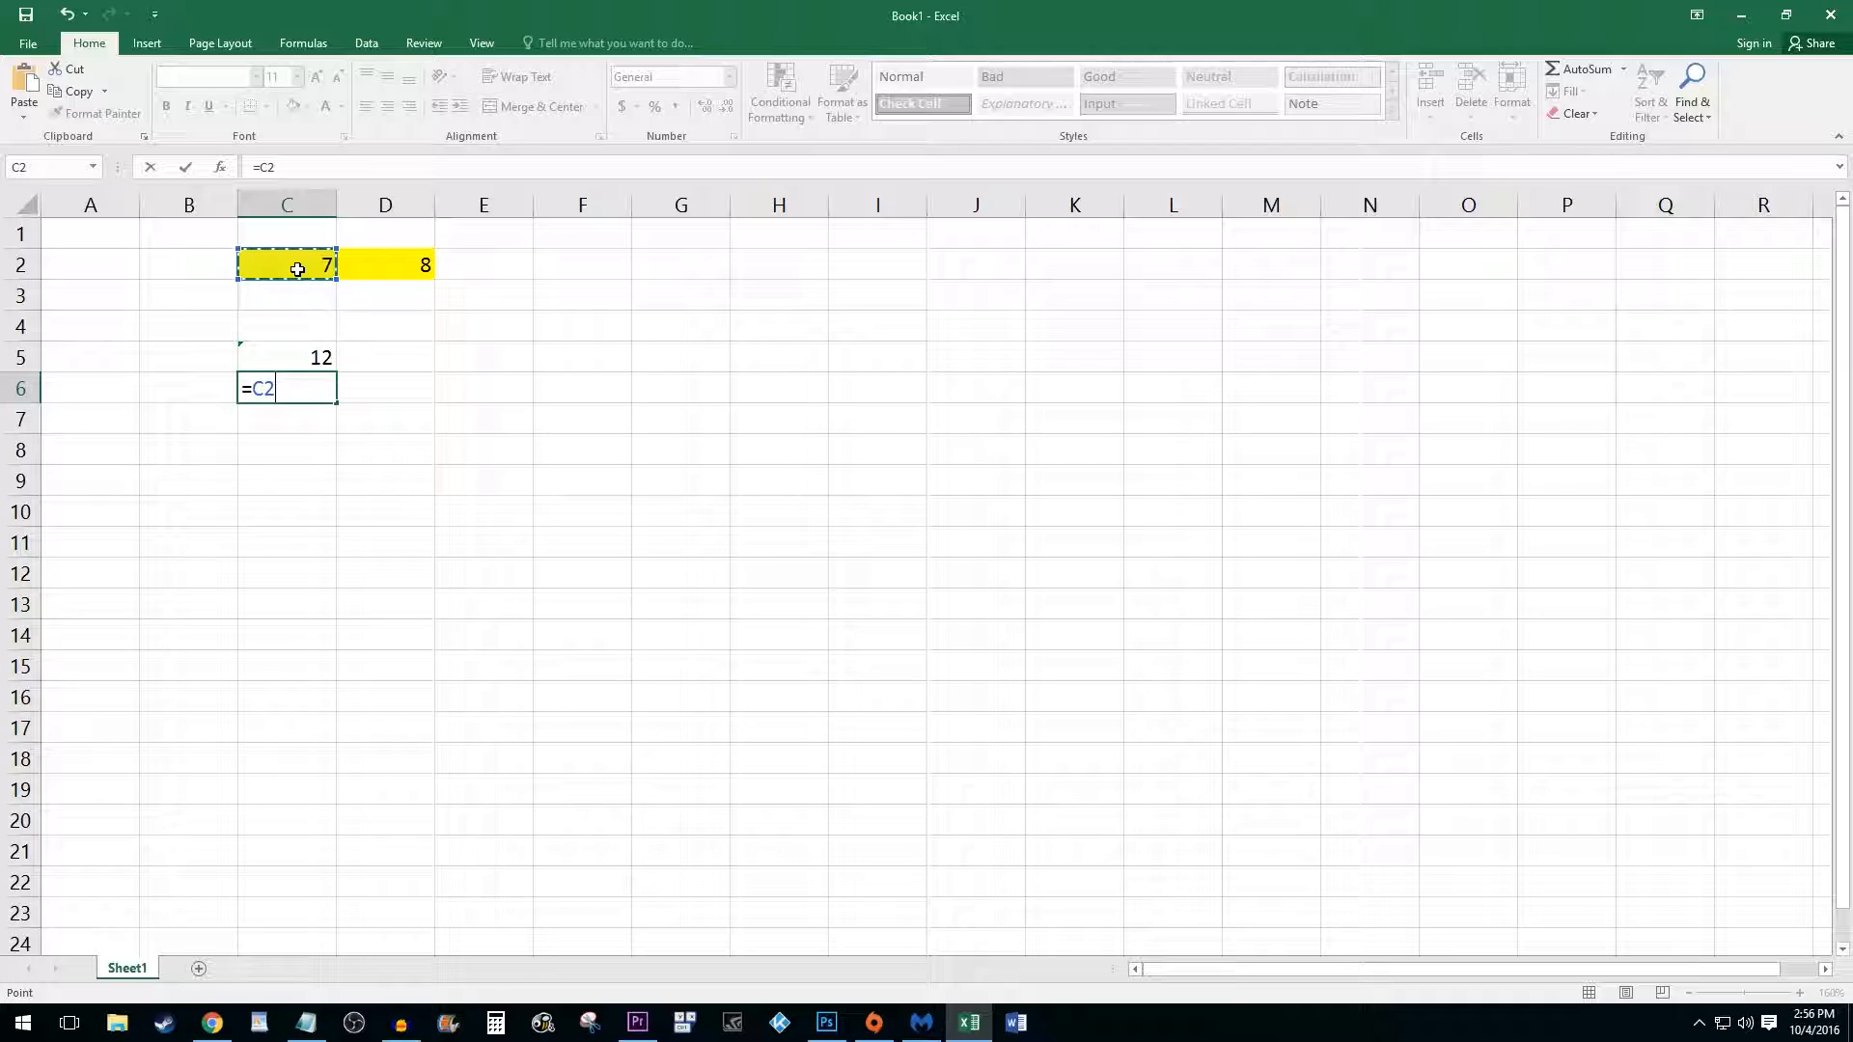
text(+)
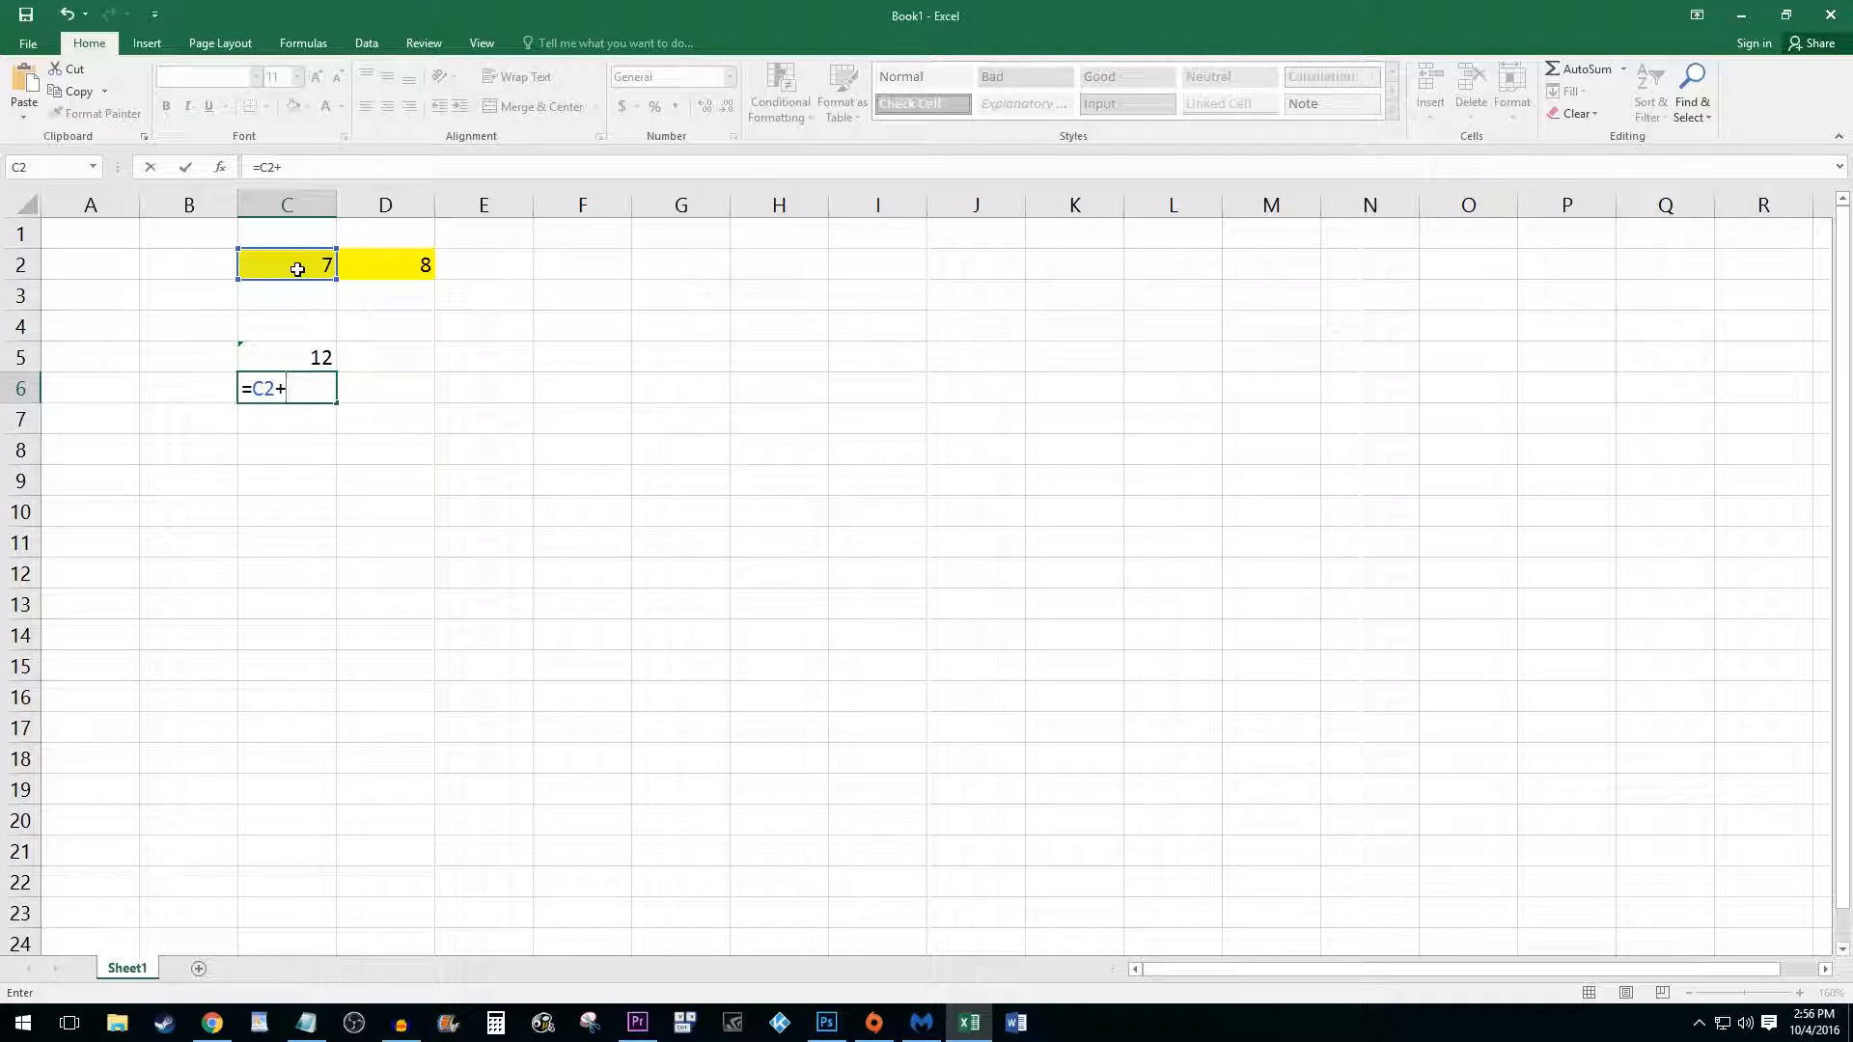
click(384, 264)
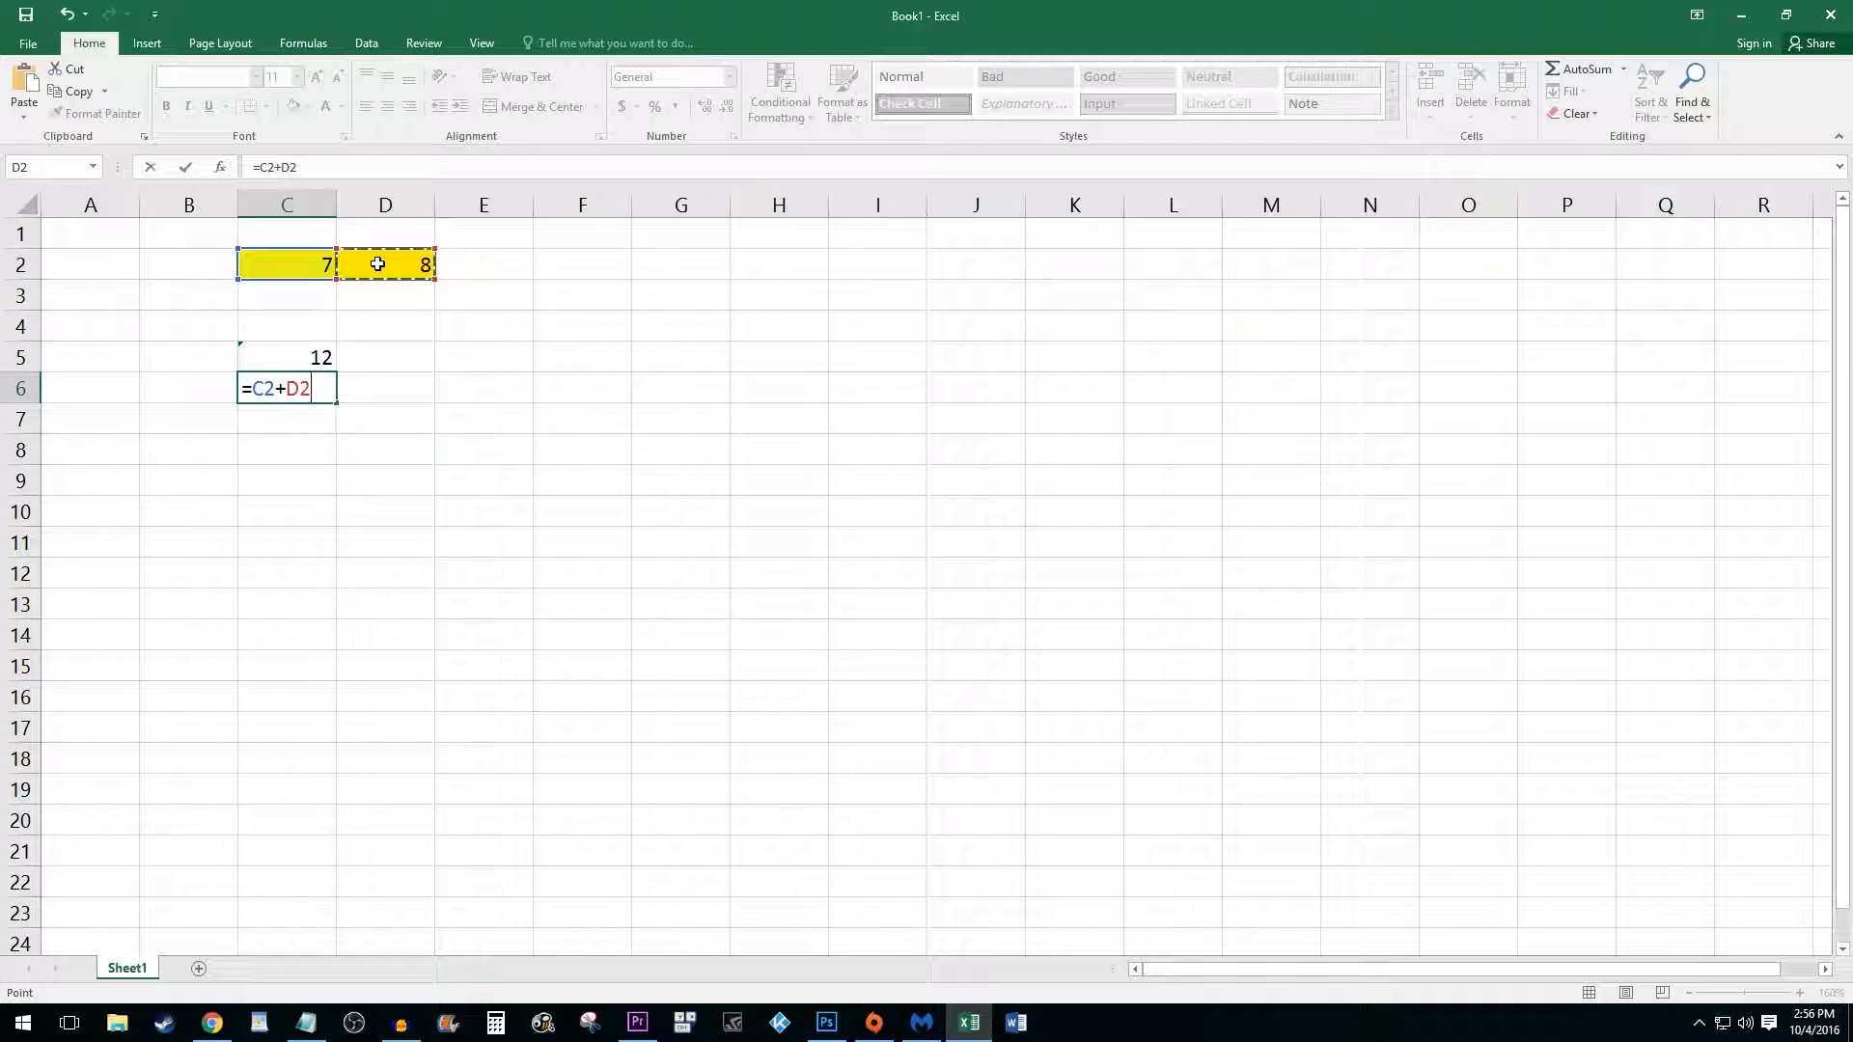
key(enter)
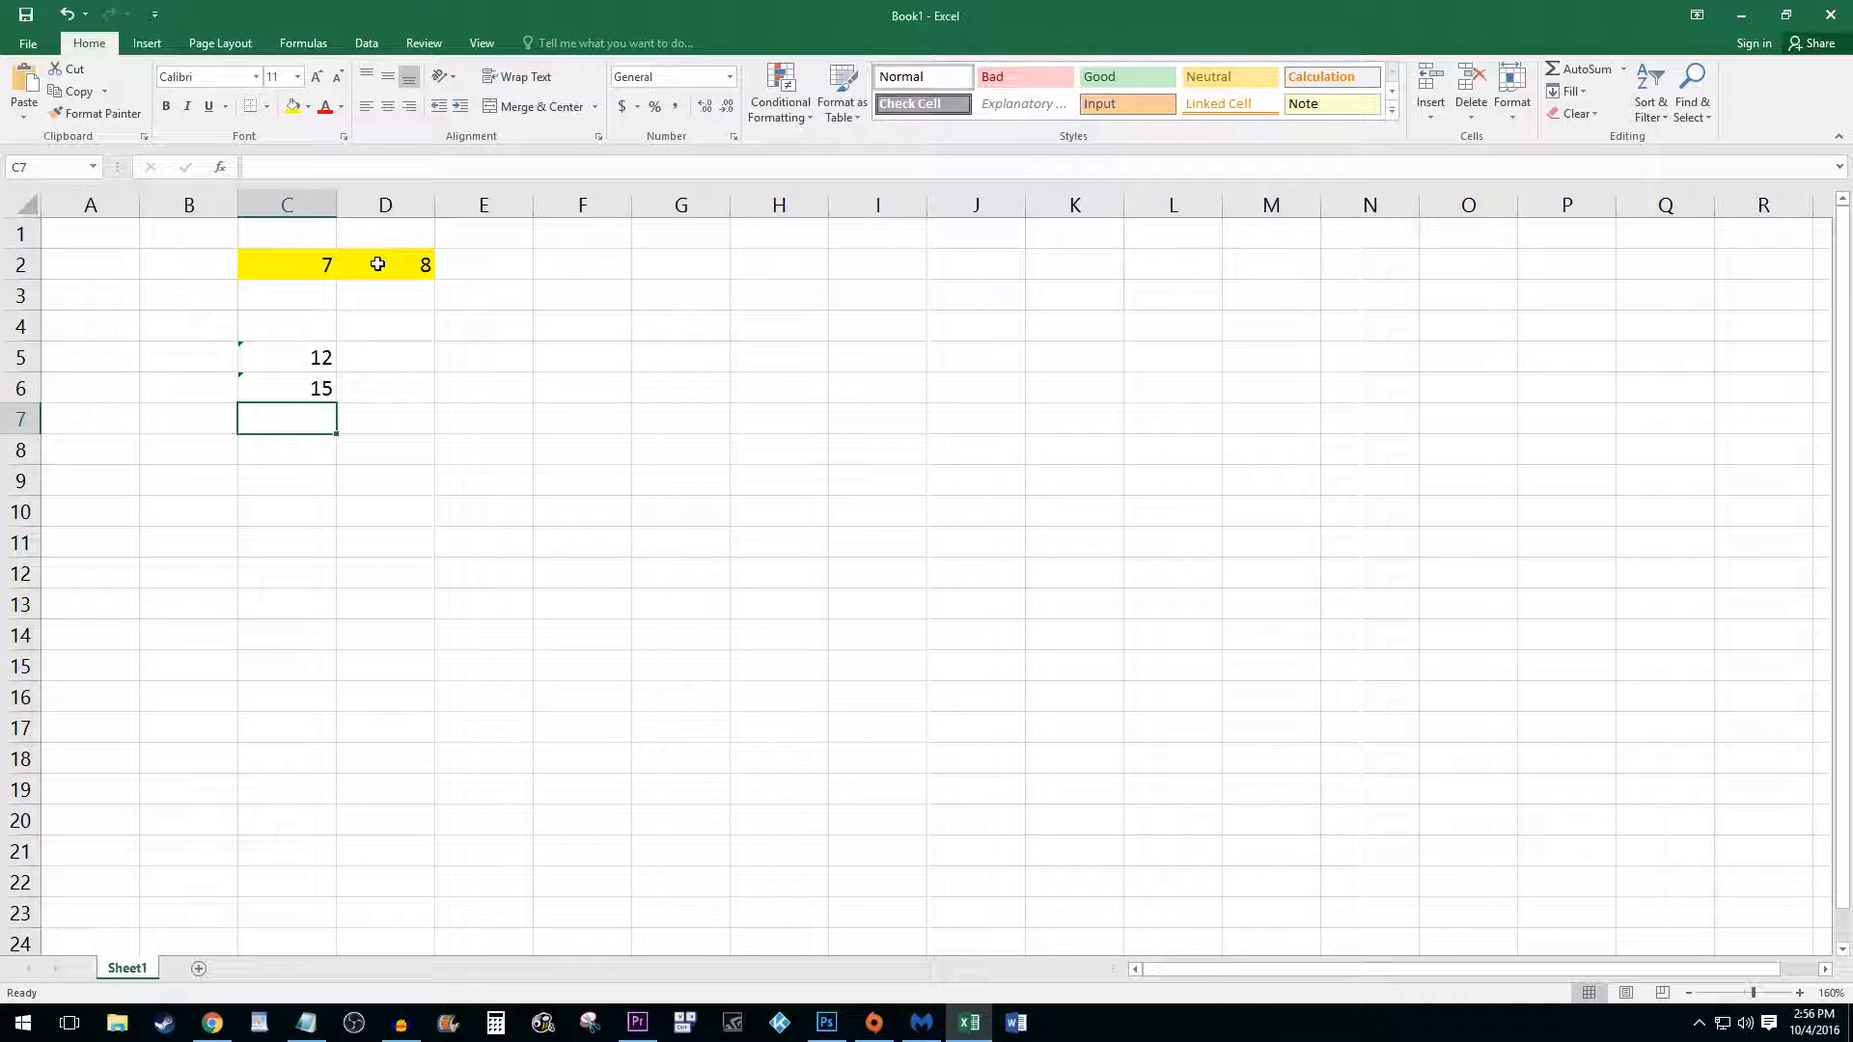
Step: Replace the 7 in C2 with 5 and move to C7
double_click(285, 264)
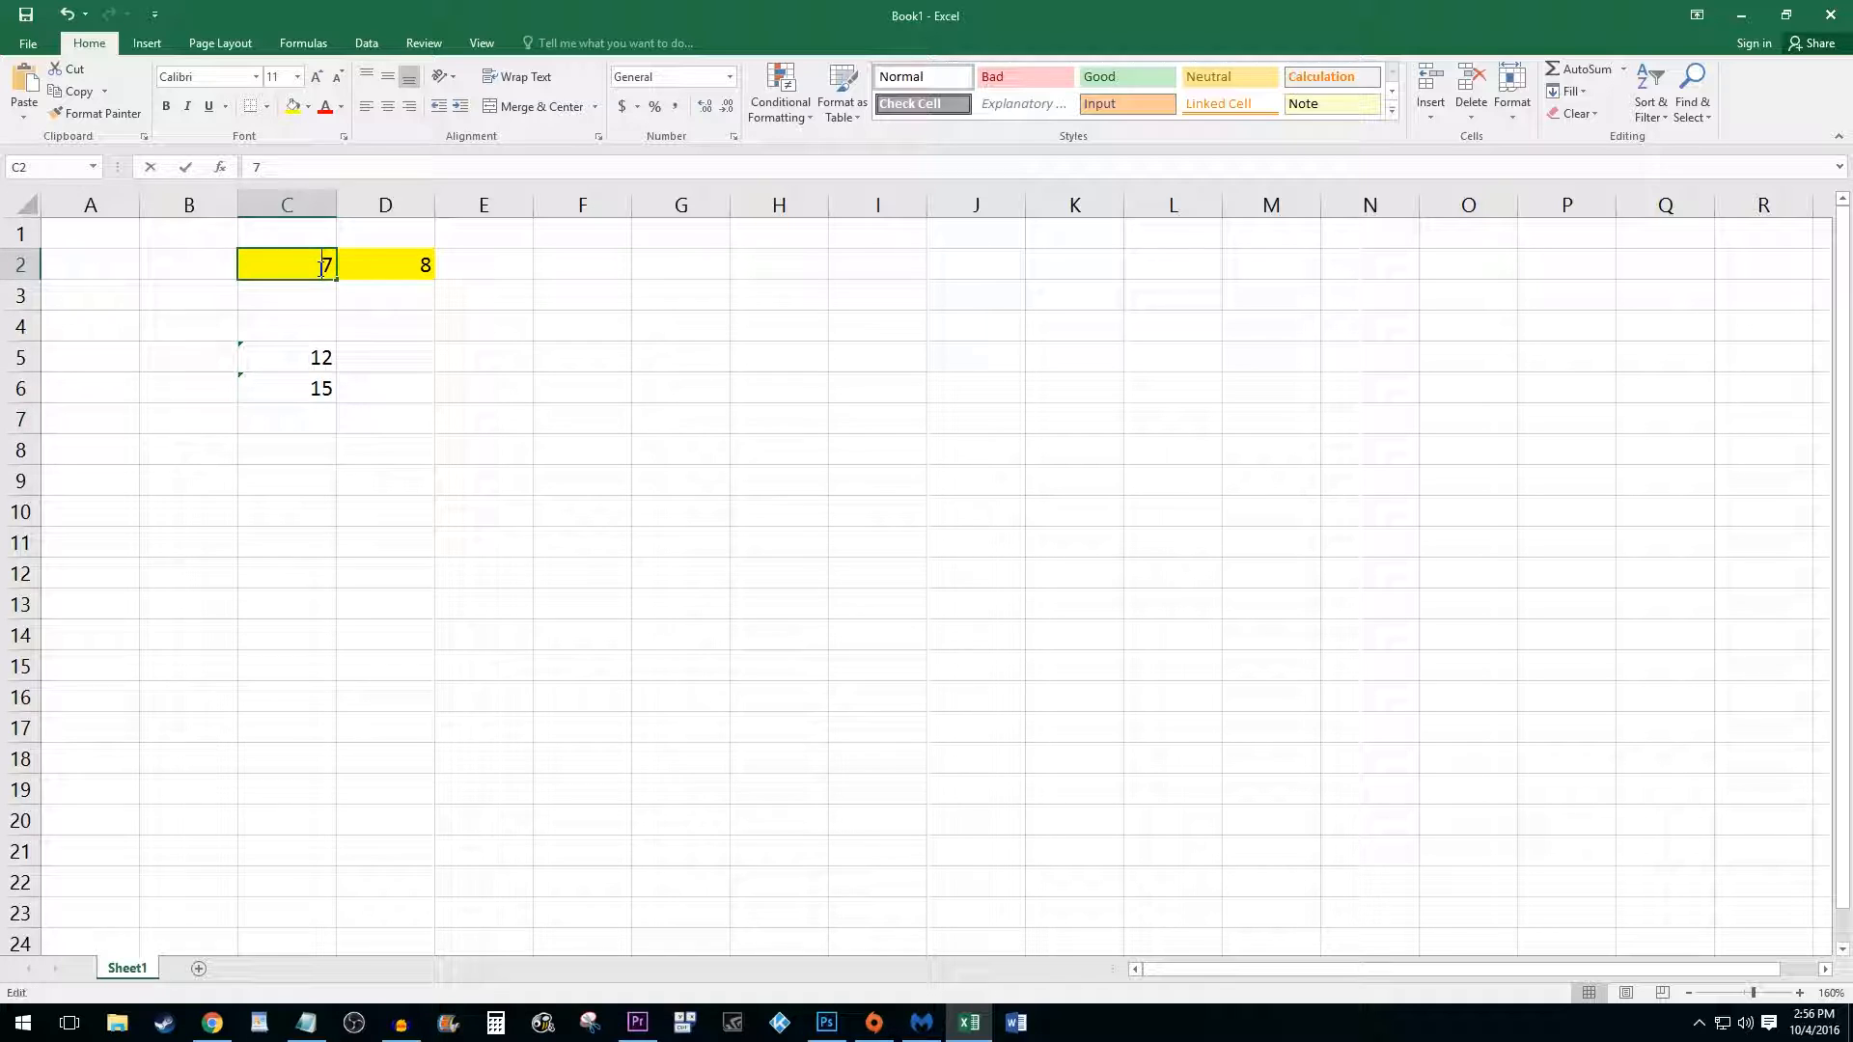
text(5)
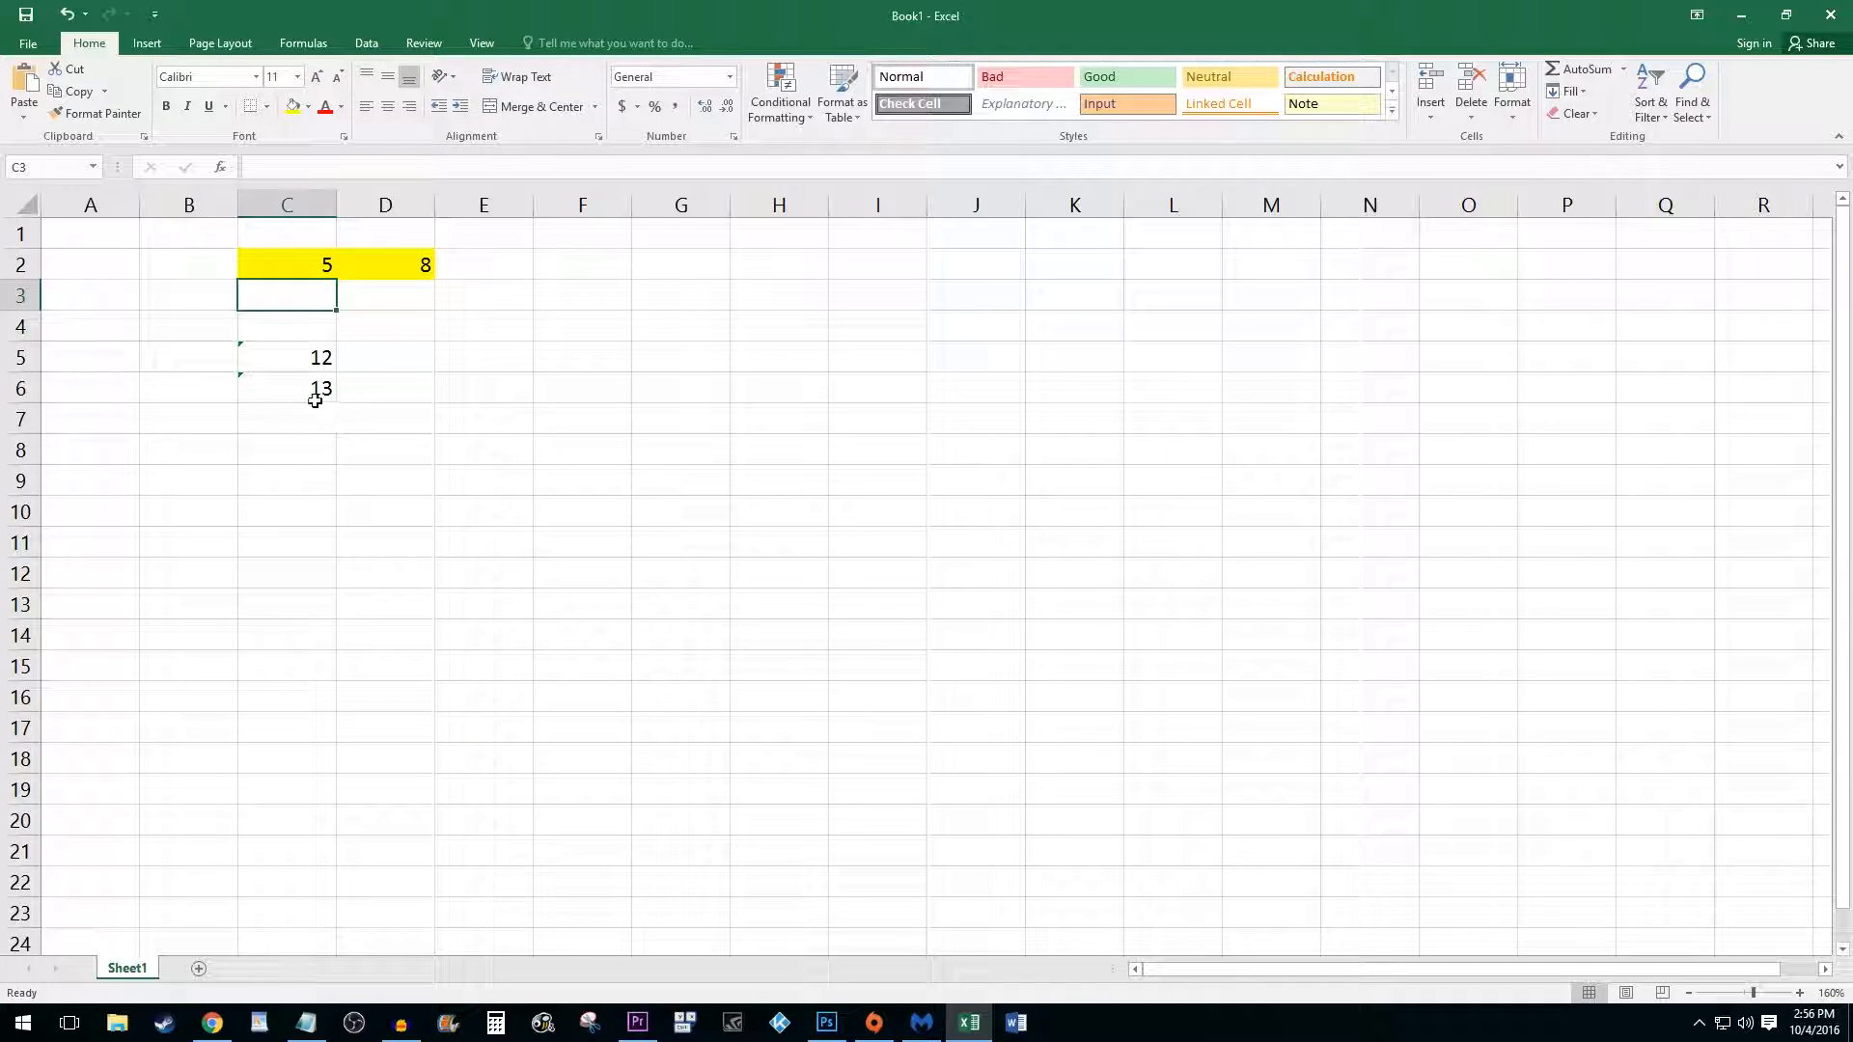
click(285, 418)
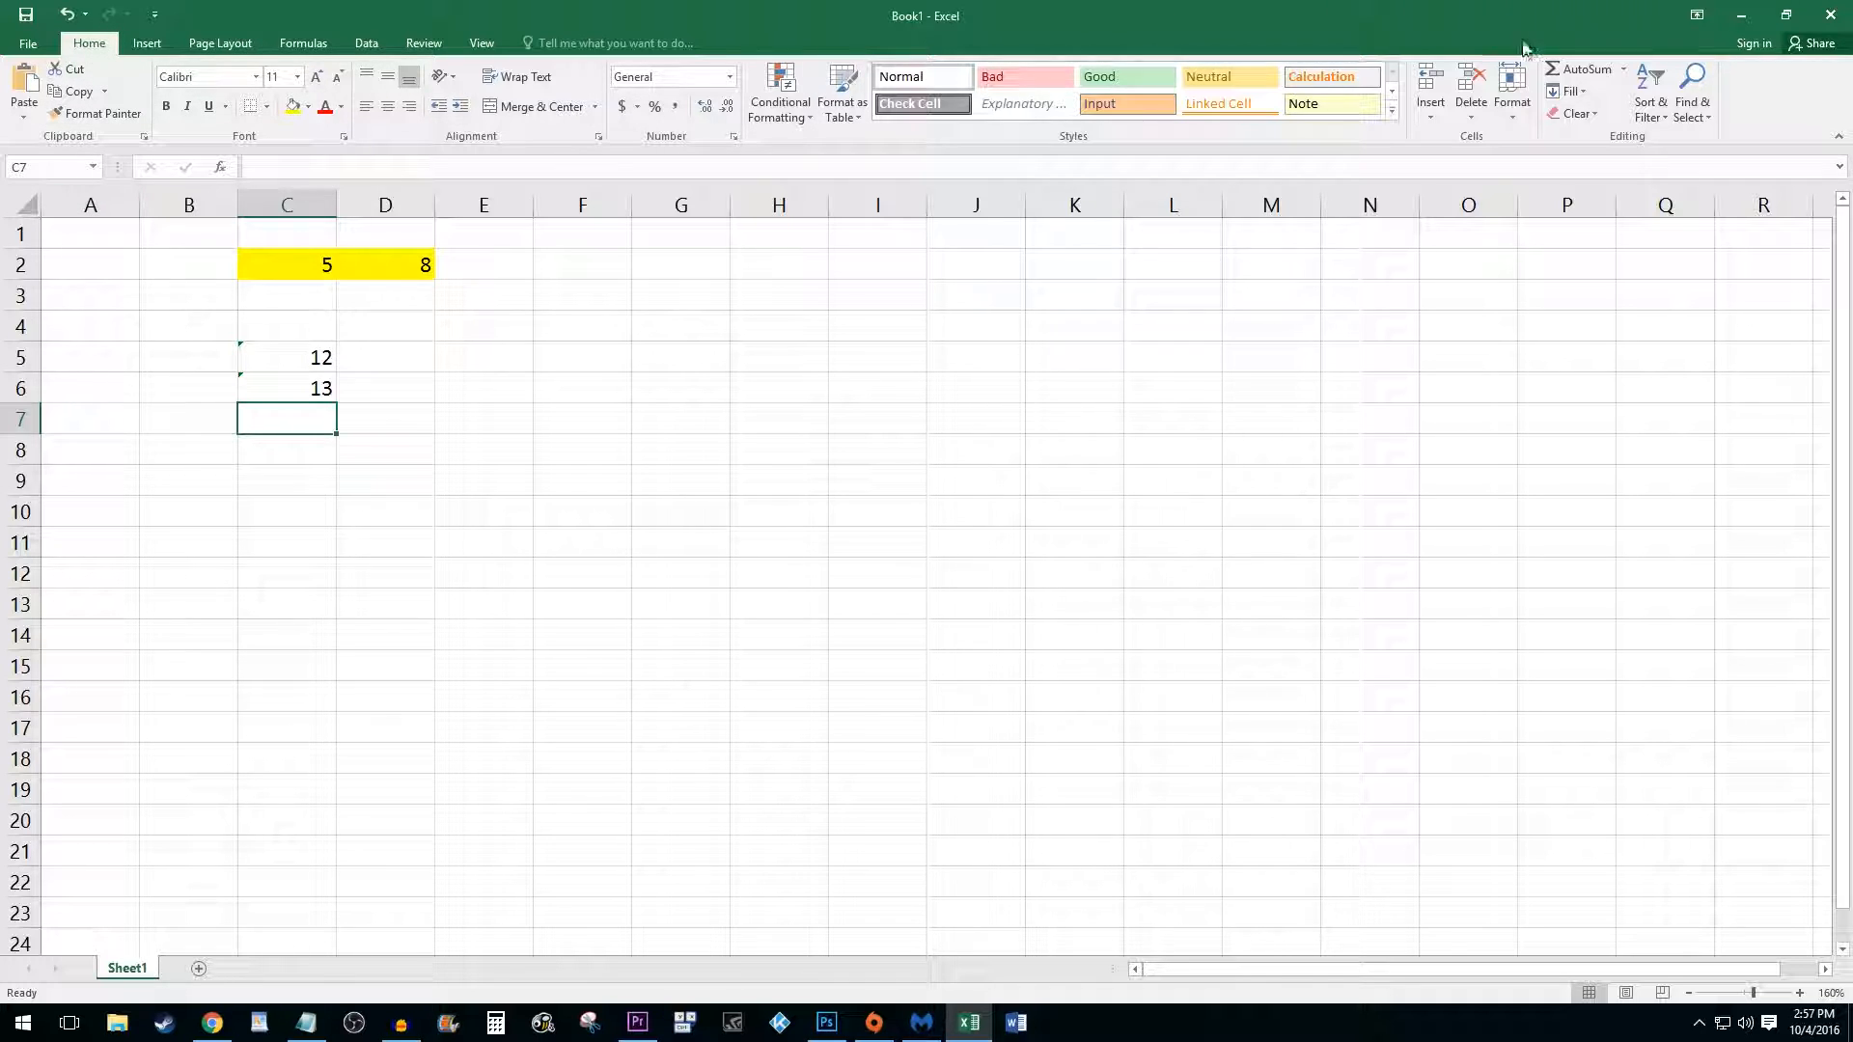
Step: AutoSum the C5:C6 totals into C7
click(1585, 69)
text(25)
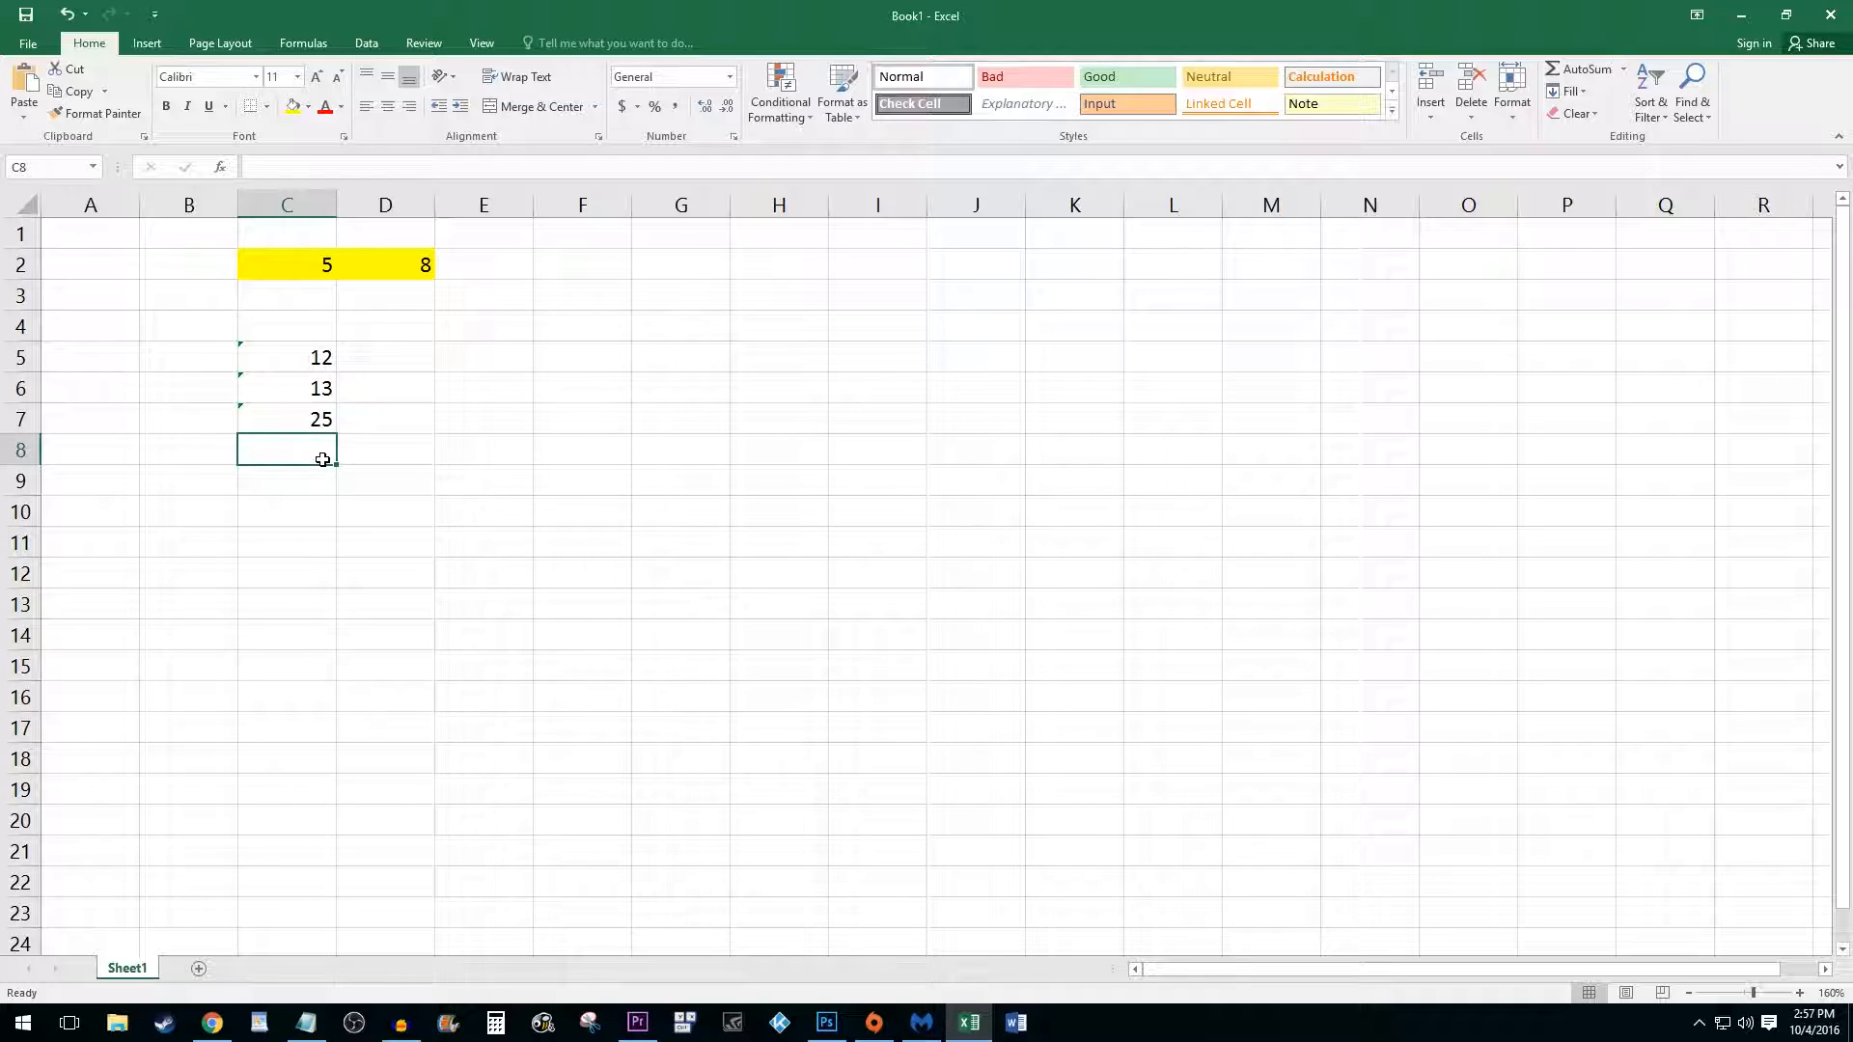
Step: Type =SUM in E2 and drag across C2:D2 as its range
click(483, 263)
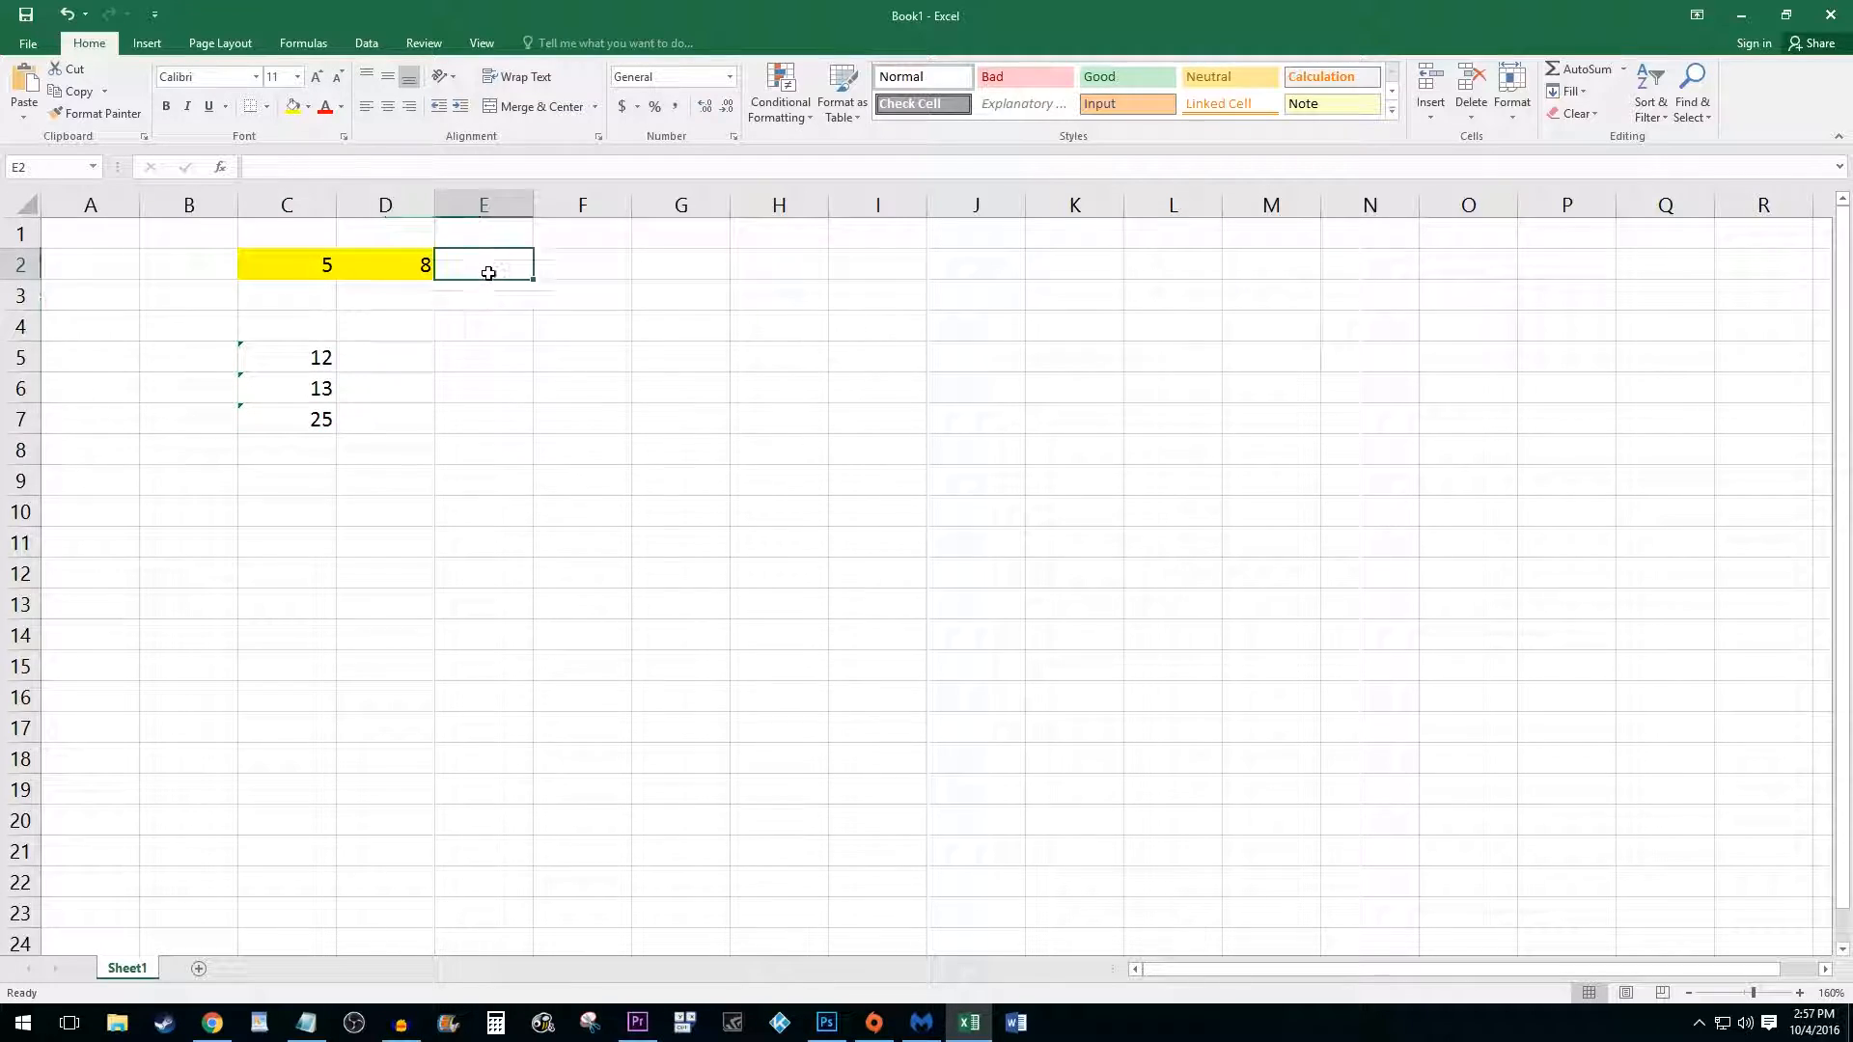
text(=)
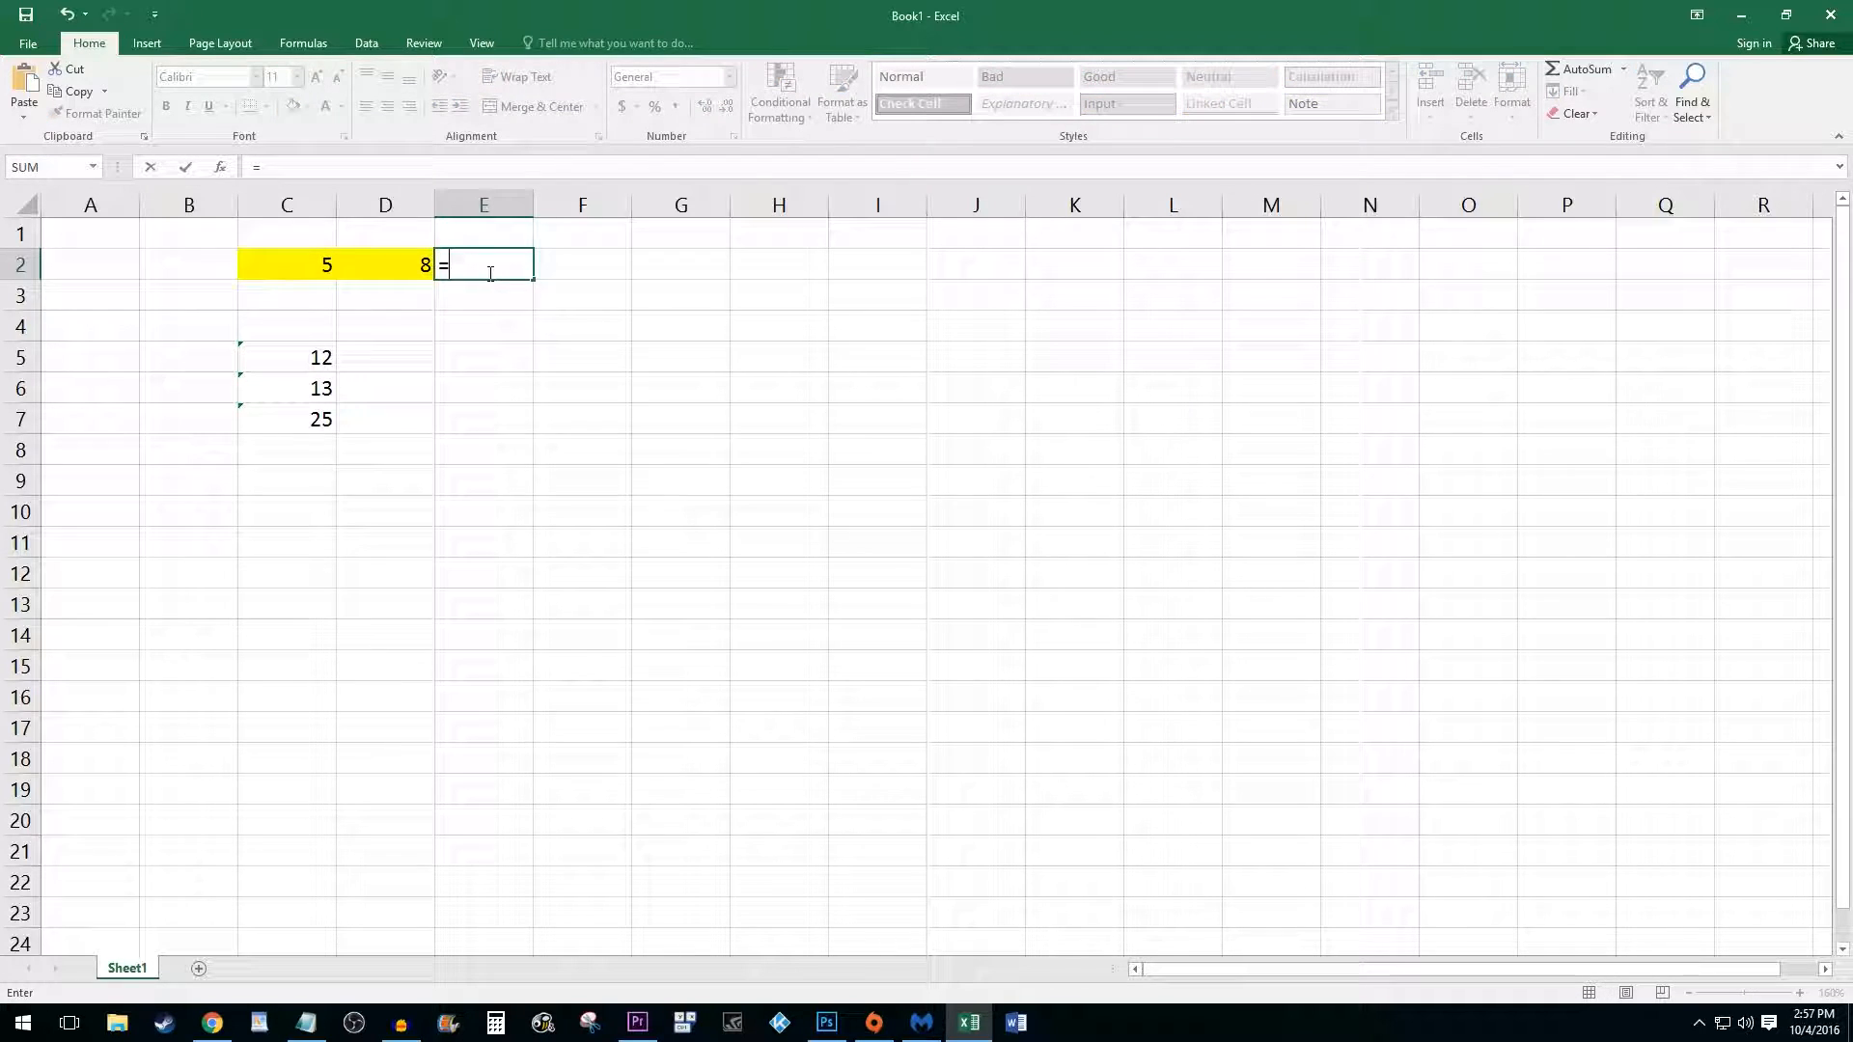
text(sum()
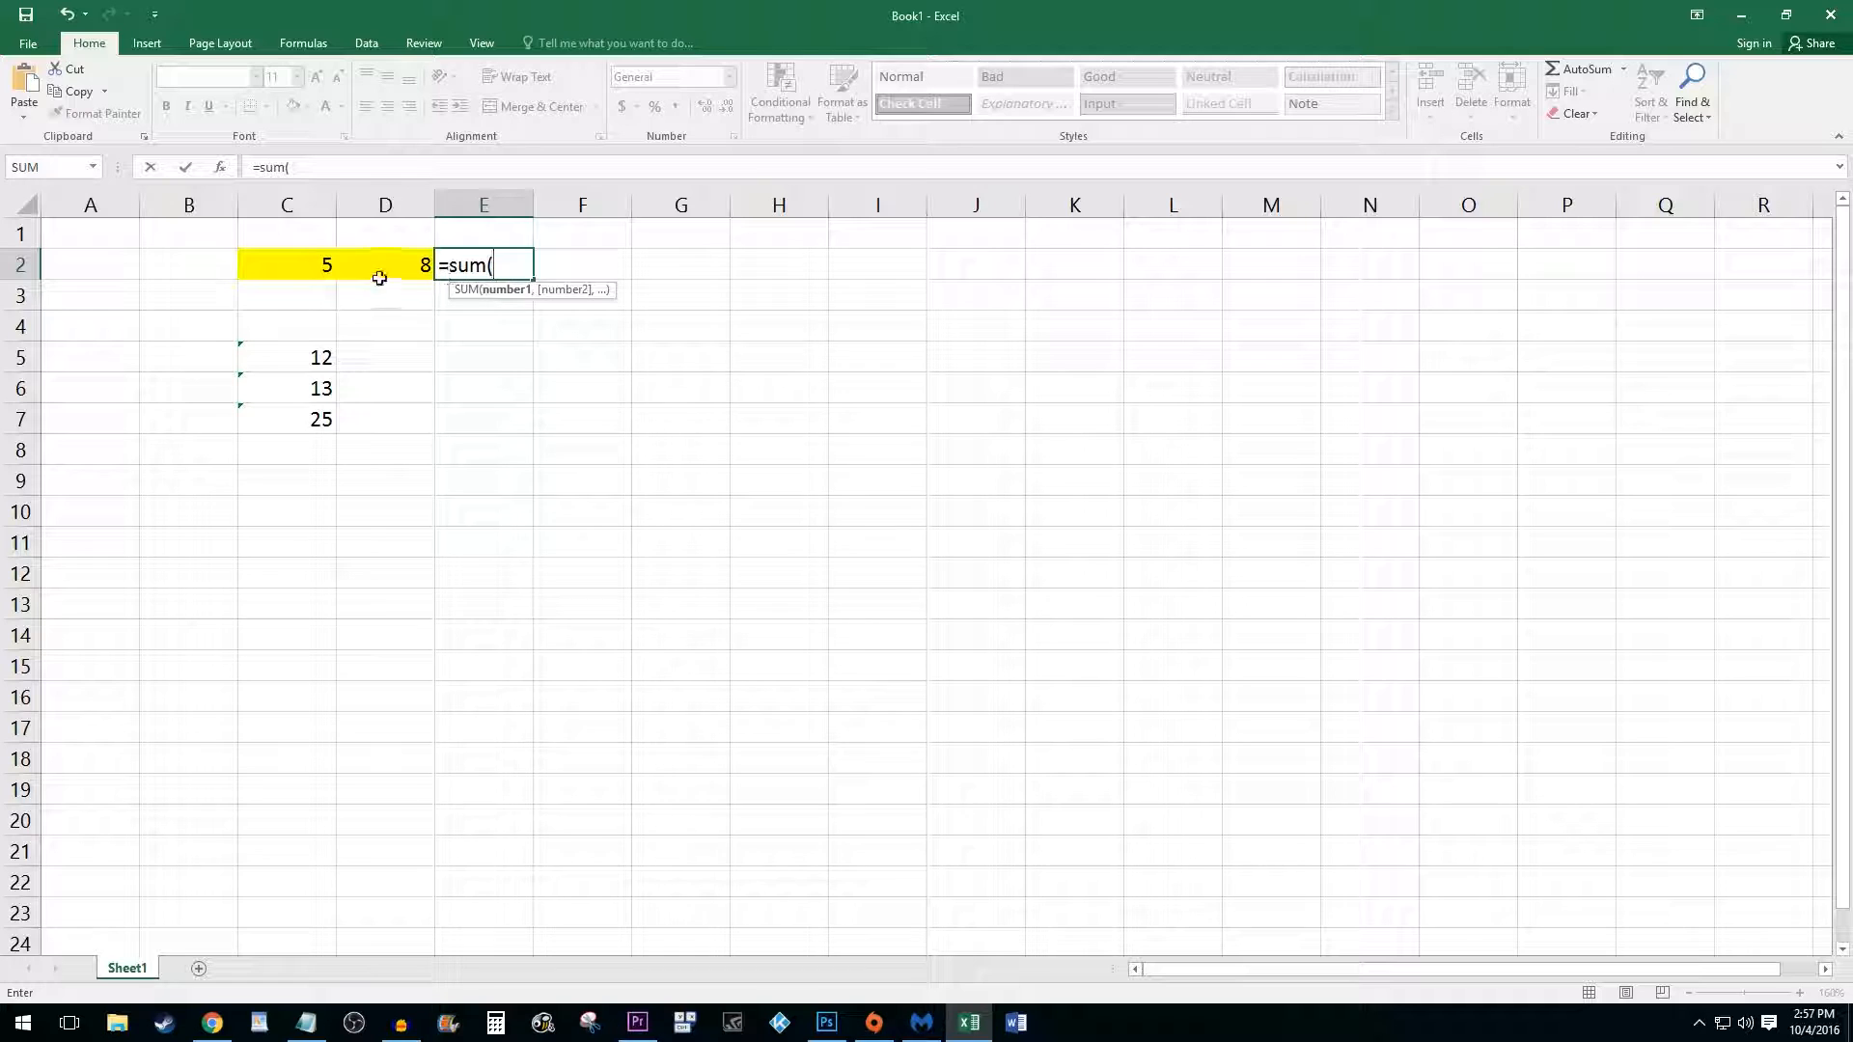
drag(285, 263, 384, 263)
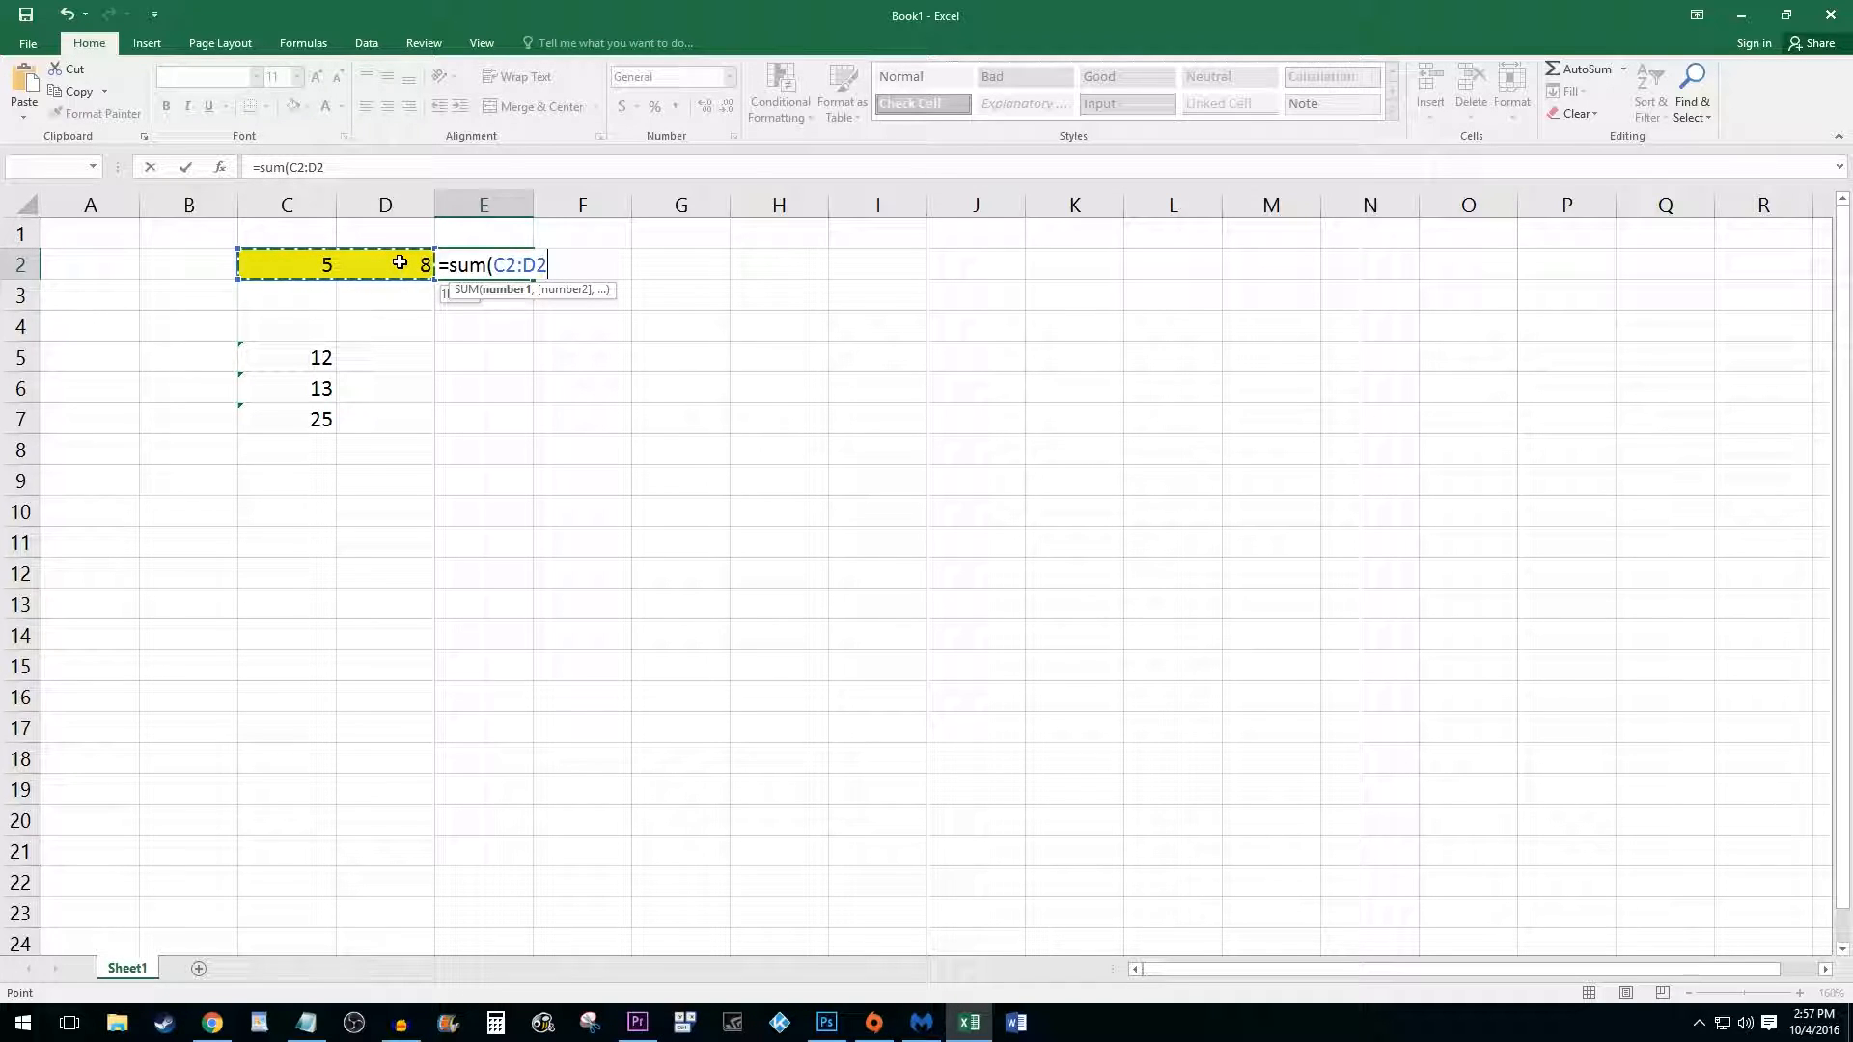